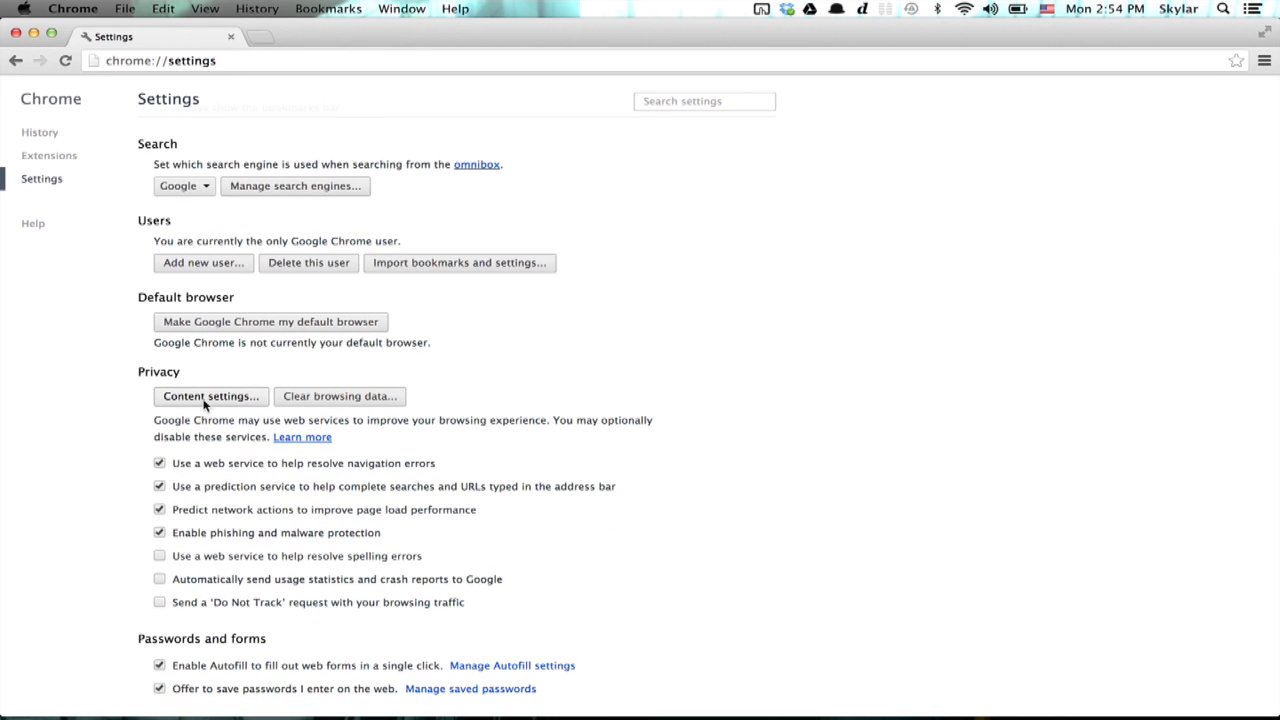
In Content settings, choose 'Do not show any images' for all sites and confirm
{"action": "left_click", "coordinate": [210, 396]}
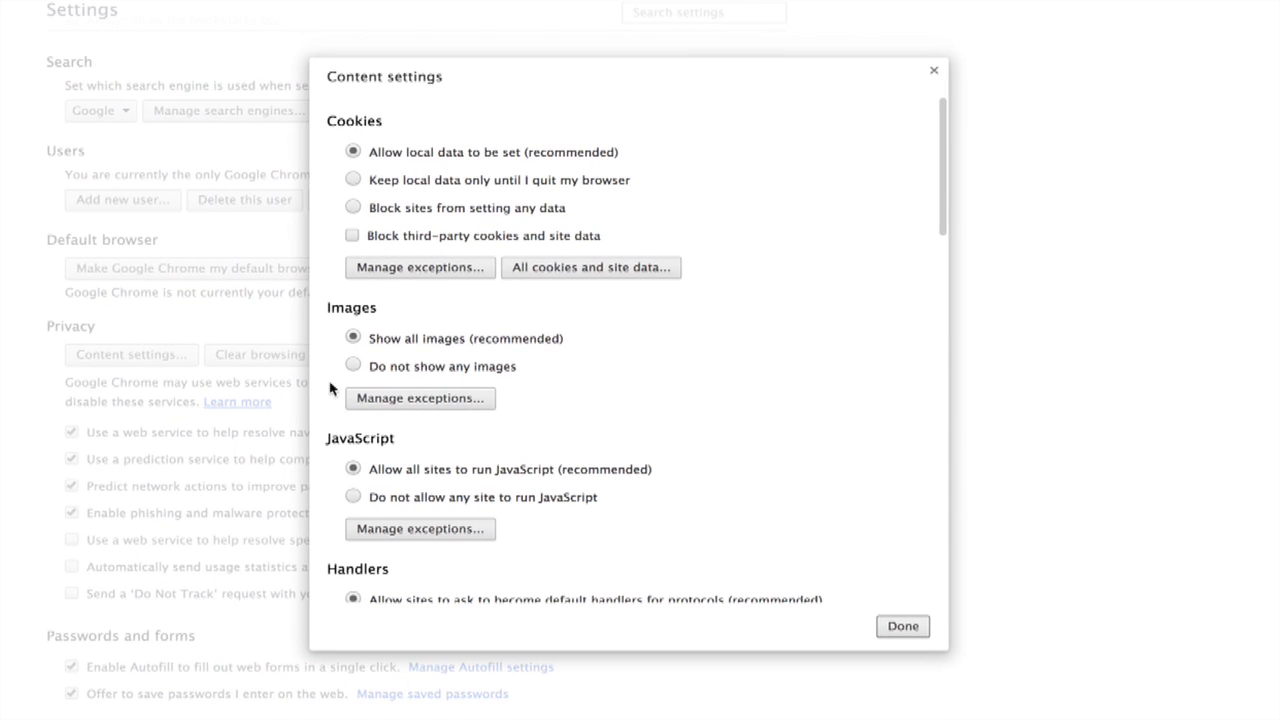
{"action": "mouse_move", "coordinate": [384, 380]}
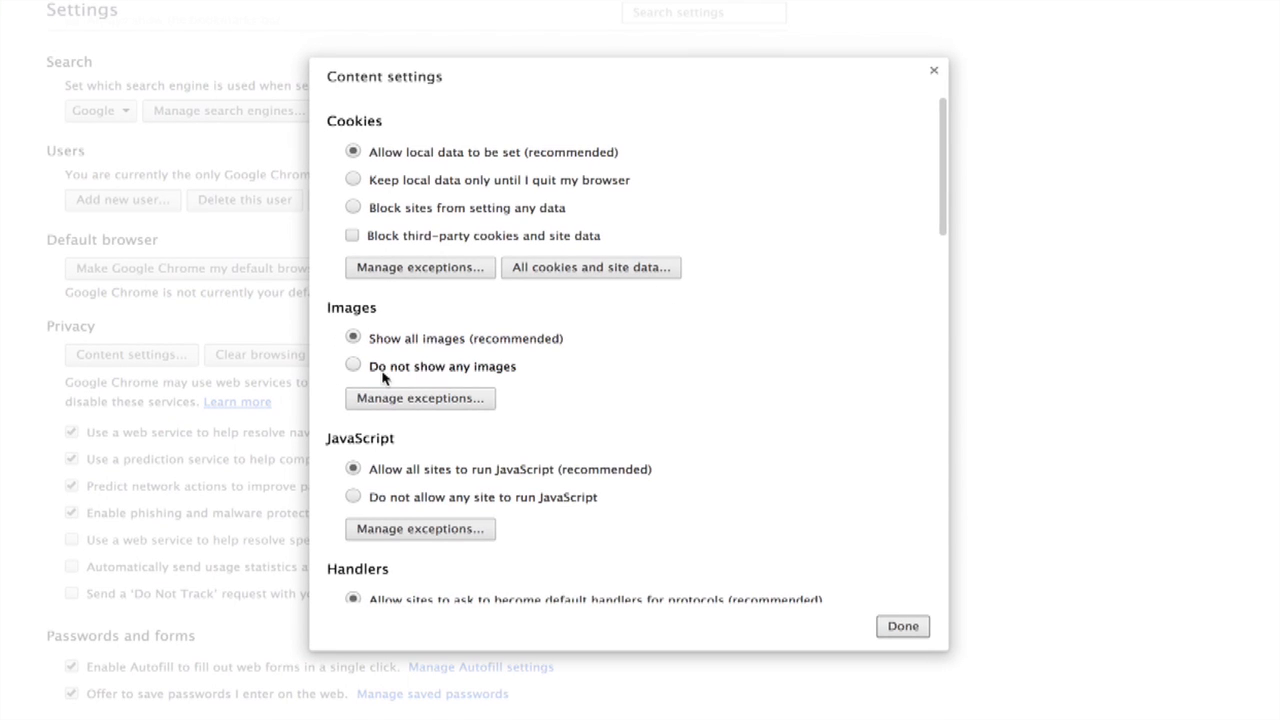
{"action": "left_click", "coordinate": [352, 364]}
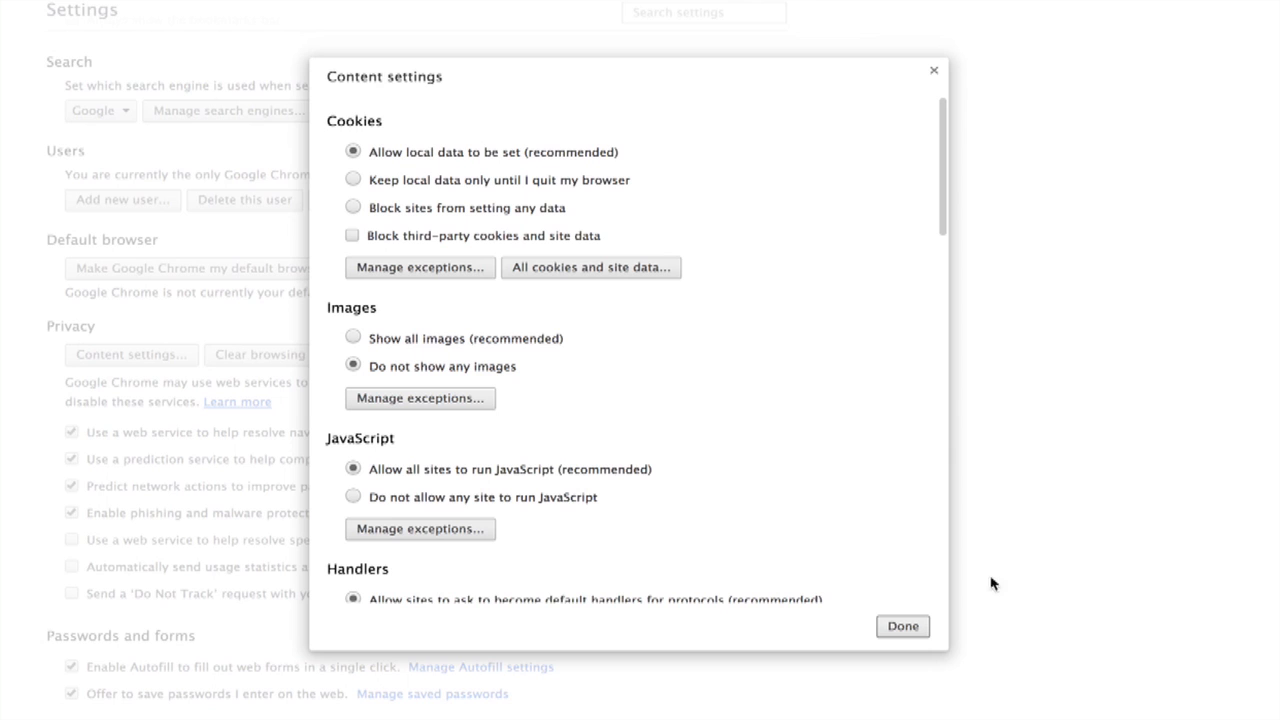
{"action": "left_click", "coordinate": [906, 624]}
{"action": "type", "text": "ny"}
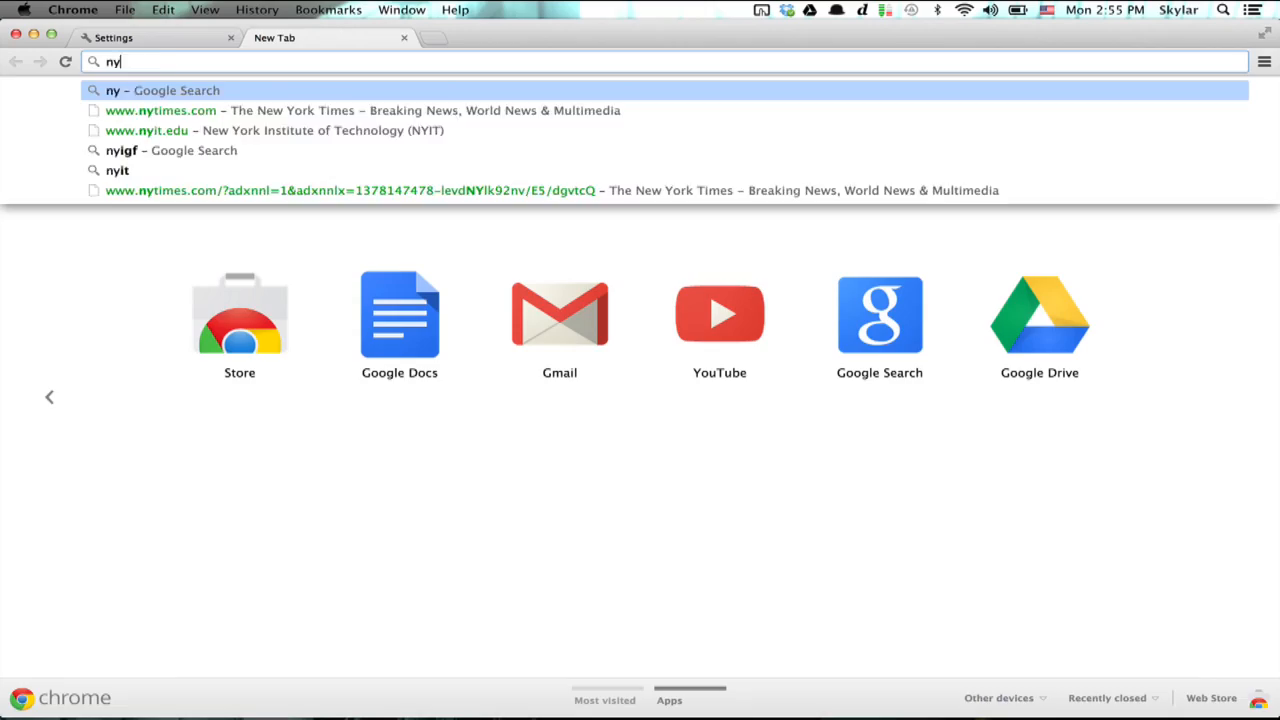
{"action": "left_click", "coordinate": [180, 110]}
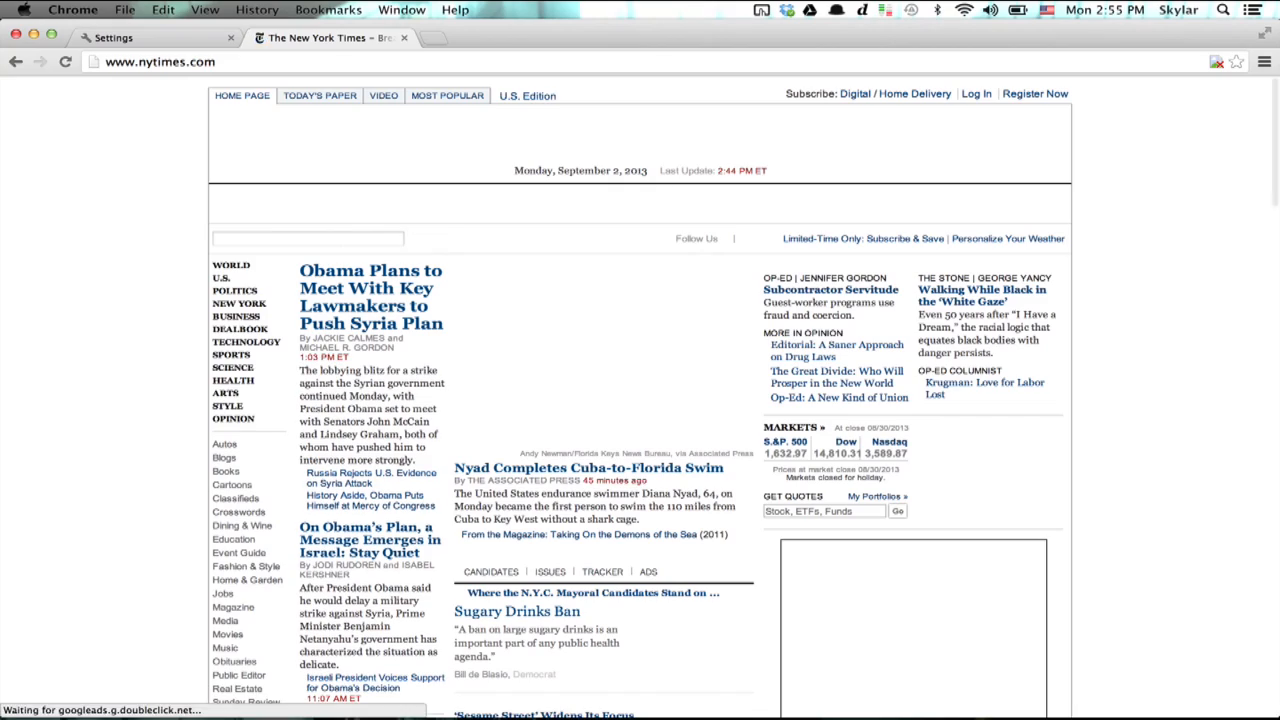
{"action": "scroll", "scroll_direction": "down", "scroll_amount": 3}
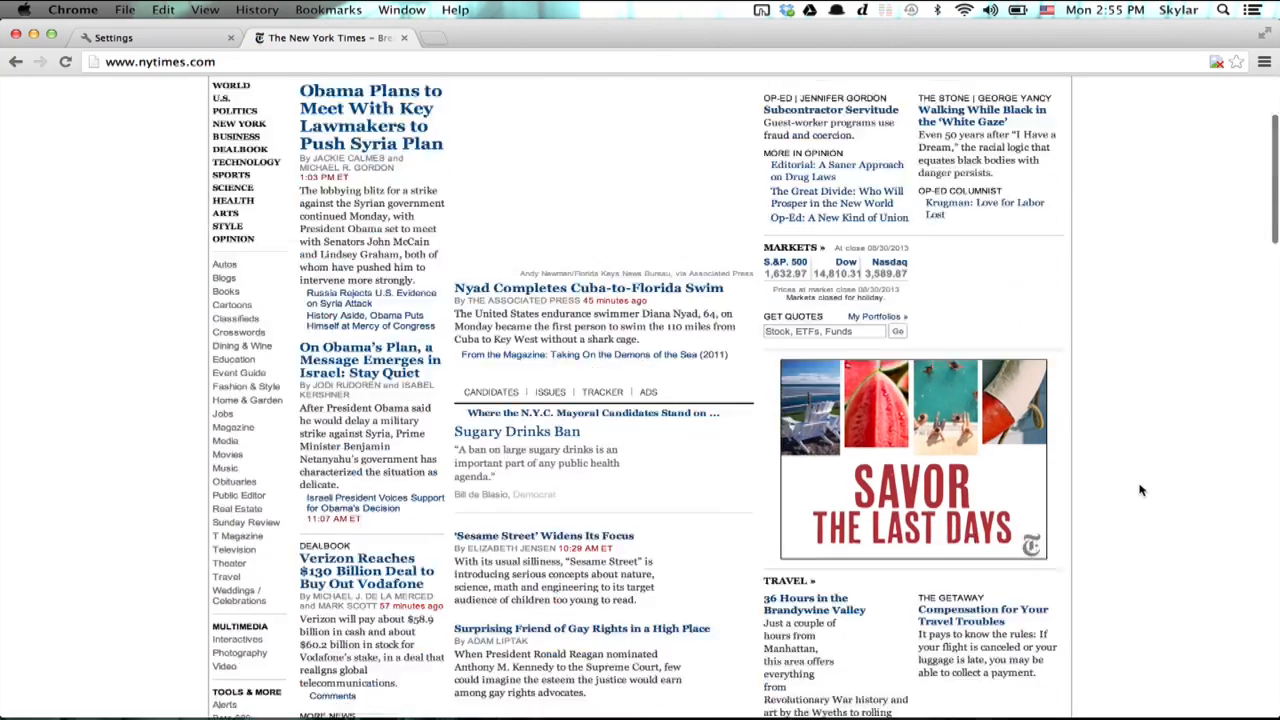
{"action": "scroll", "scroll_direction": "down", "scroll_amount": 3}
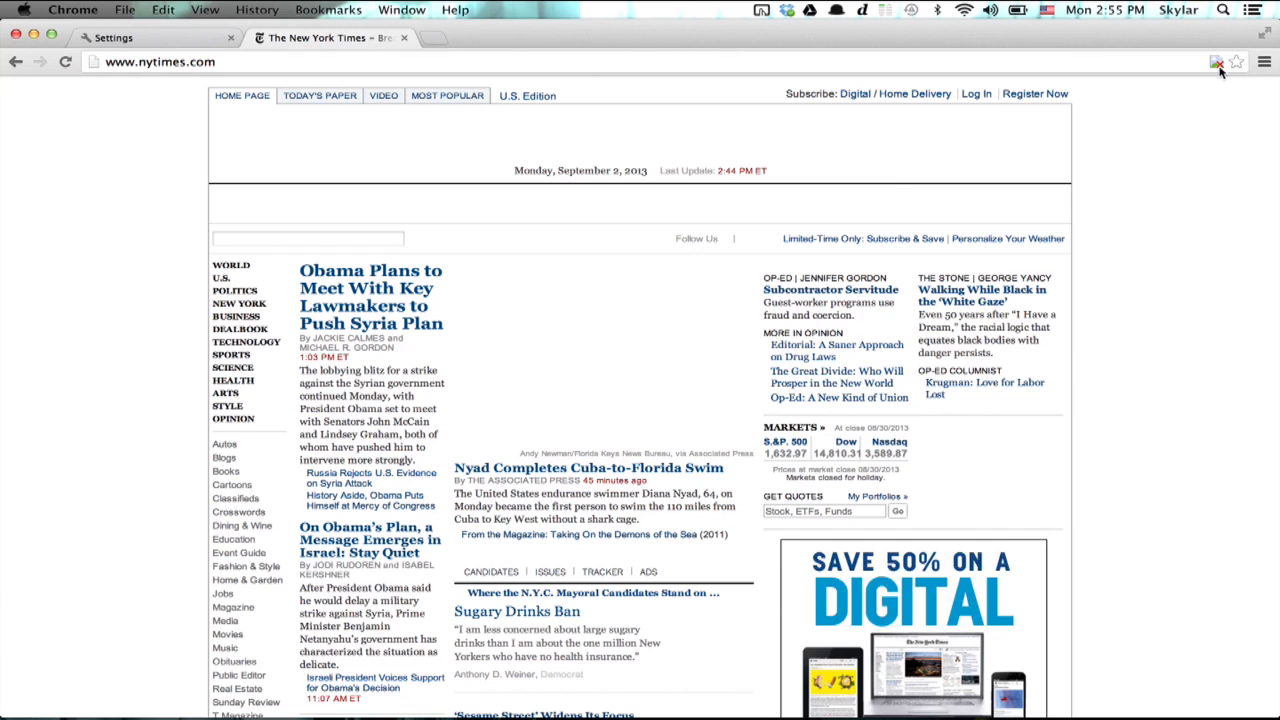
{"action": "left_click", "coordinate": [1216, 62]}
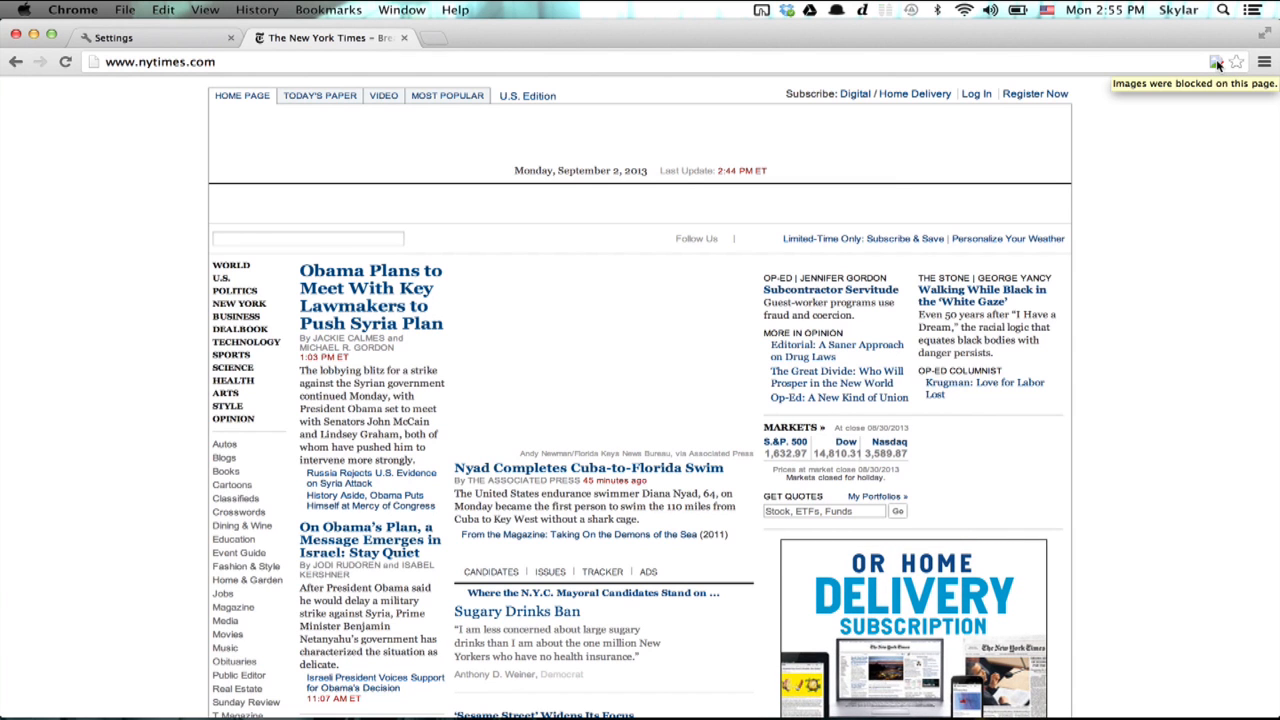
{"action": "left_click", "coordinate": [1208, 62]}
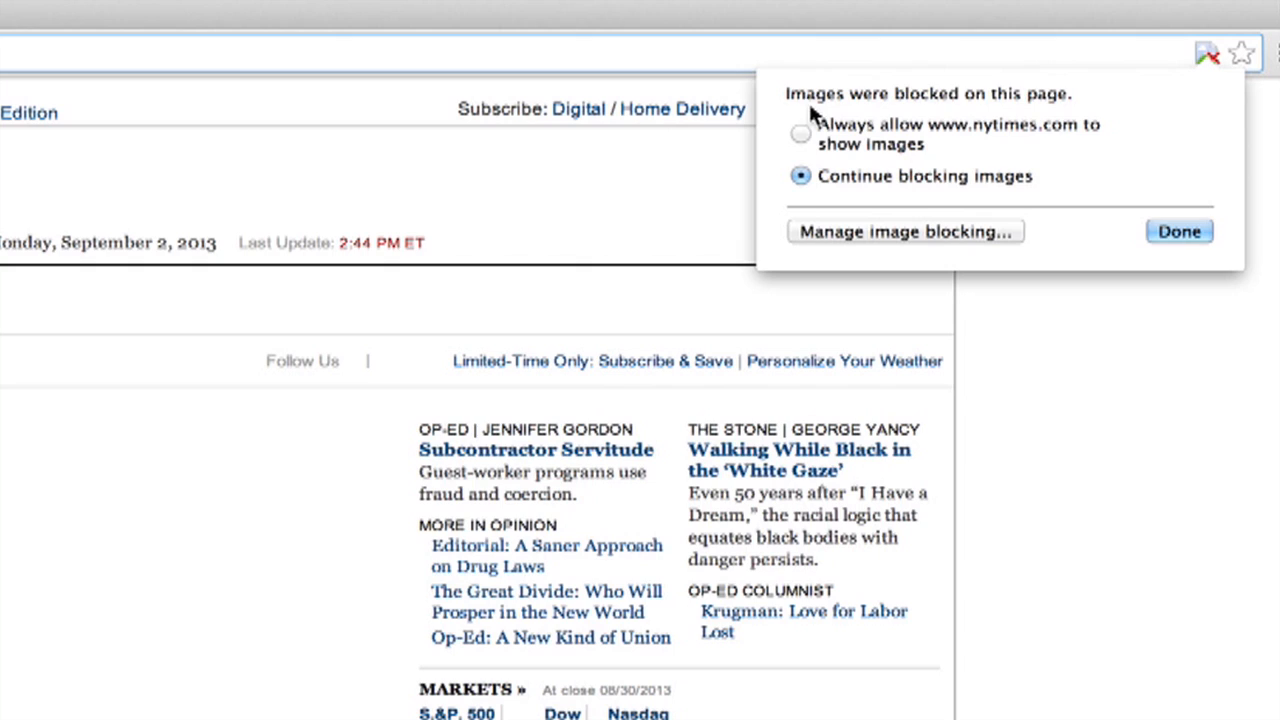
{"action": "left_click", "coordinate": [796, 132]}
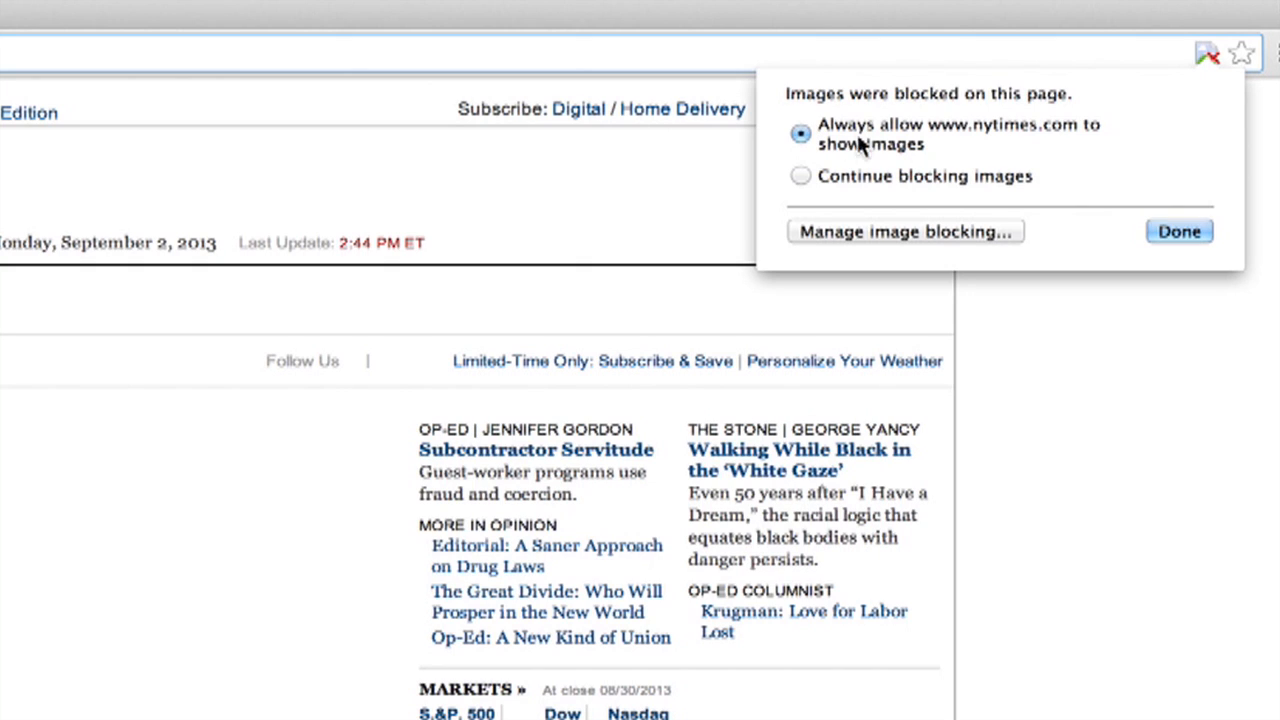
{"action": "mouse_move", "coordinate": [820, 160]}
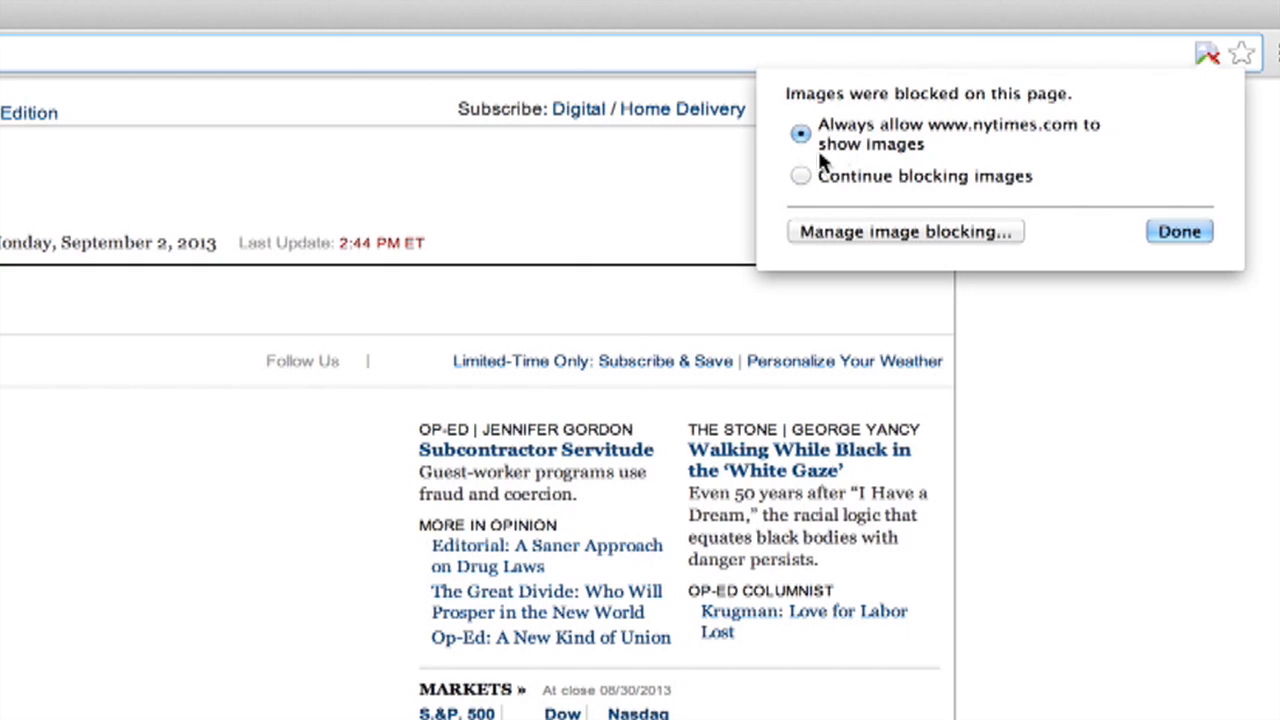
{"action": "mouse_move", "coordinate": [792, 142]}
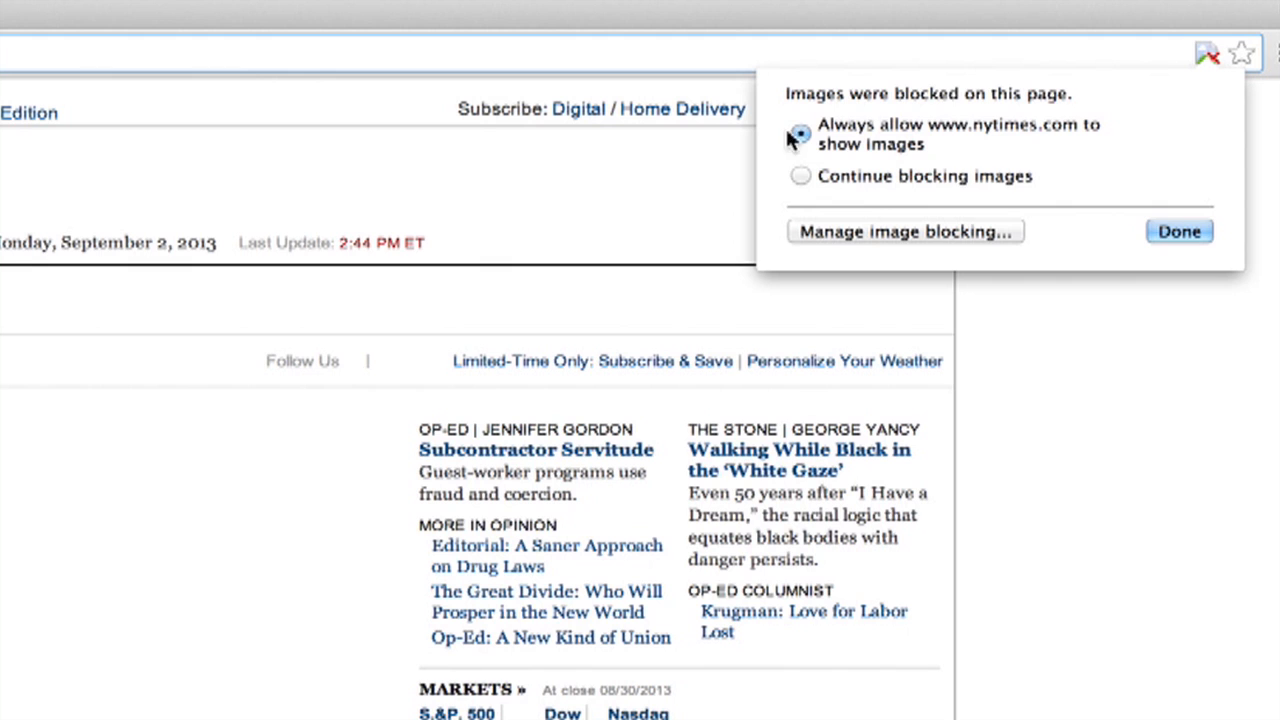